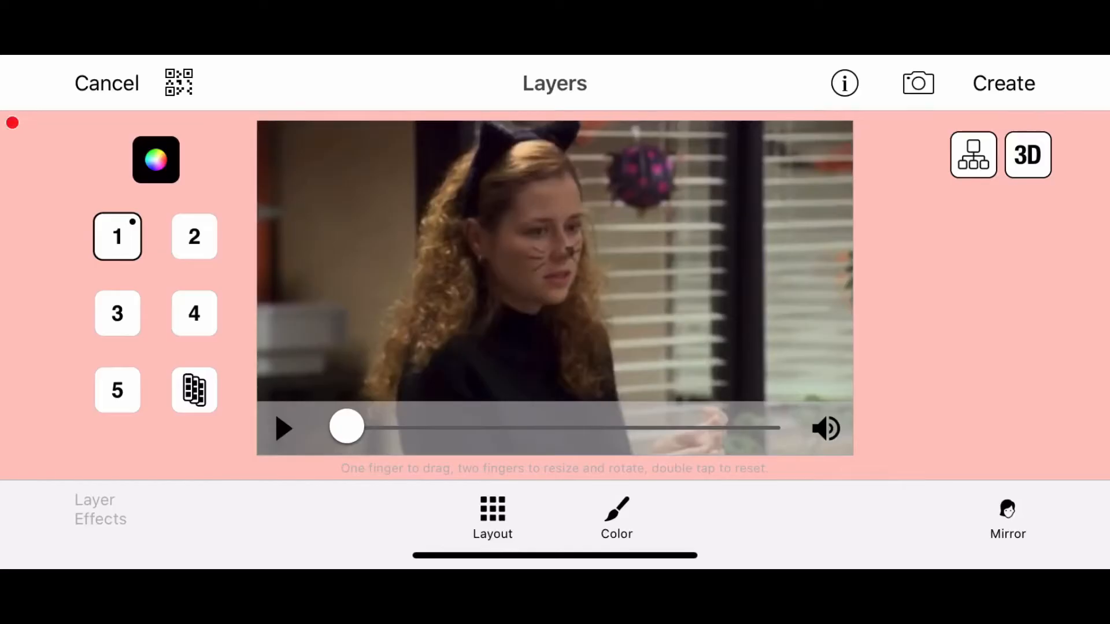
# Apply the TV B&W layer effect to the cat-ears office clip
pyautogui.click(190, 511)
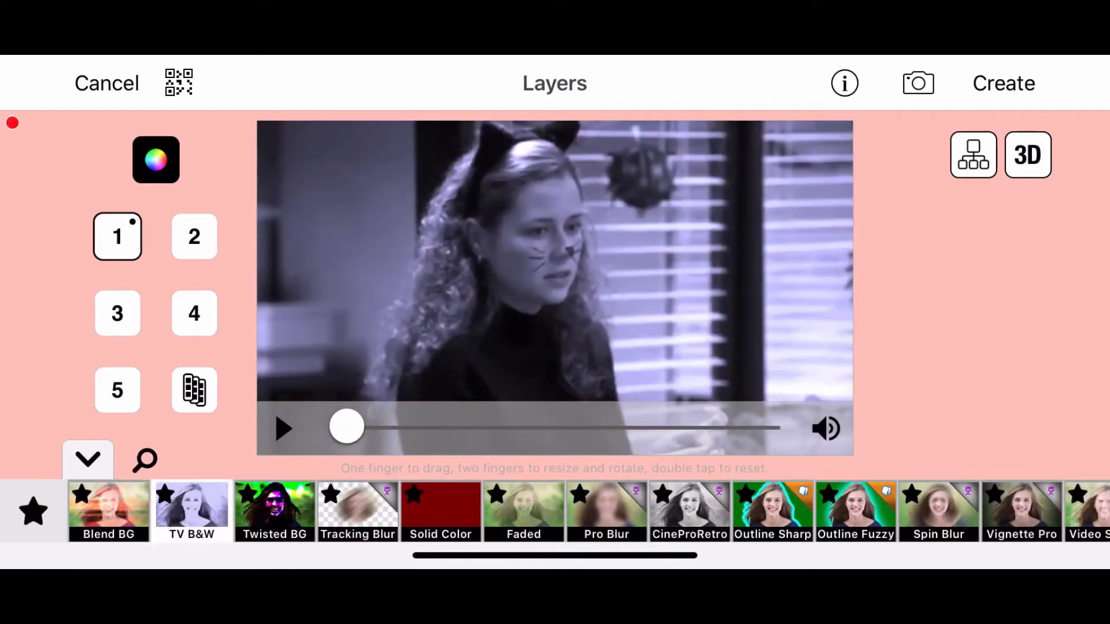
pyautogui.click(194, 236)
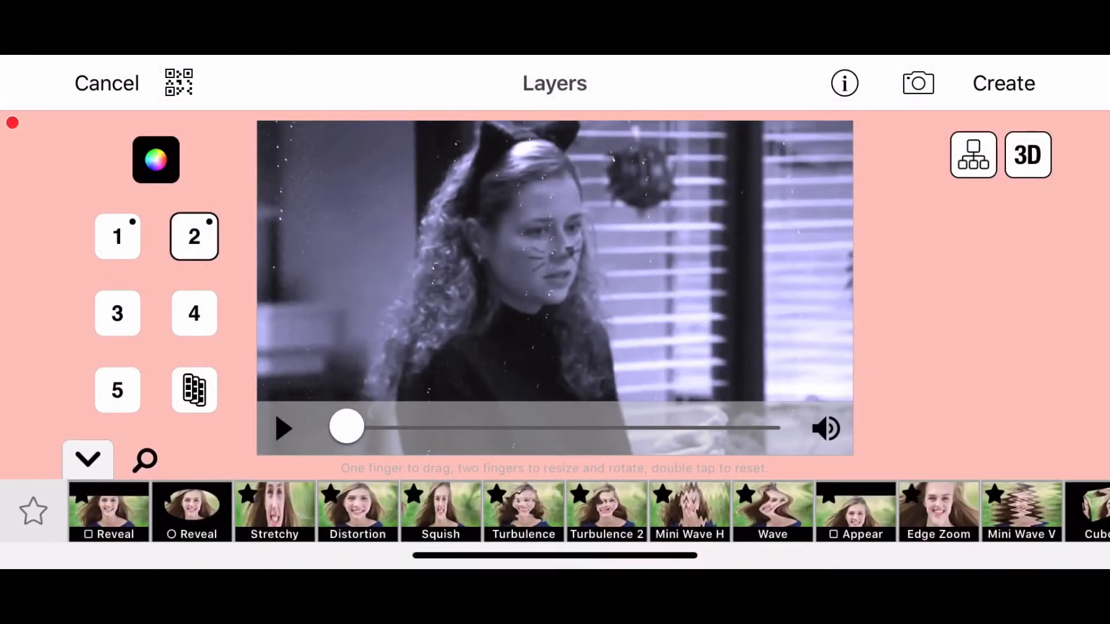
# Replace the second layer's content with the polka-dot shirt clip
pyautogui.click(109, 511)
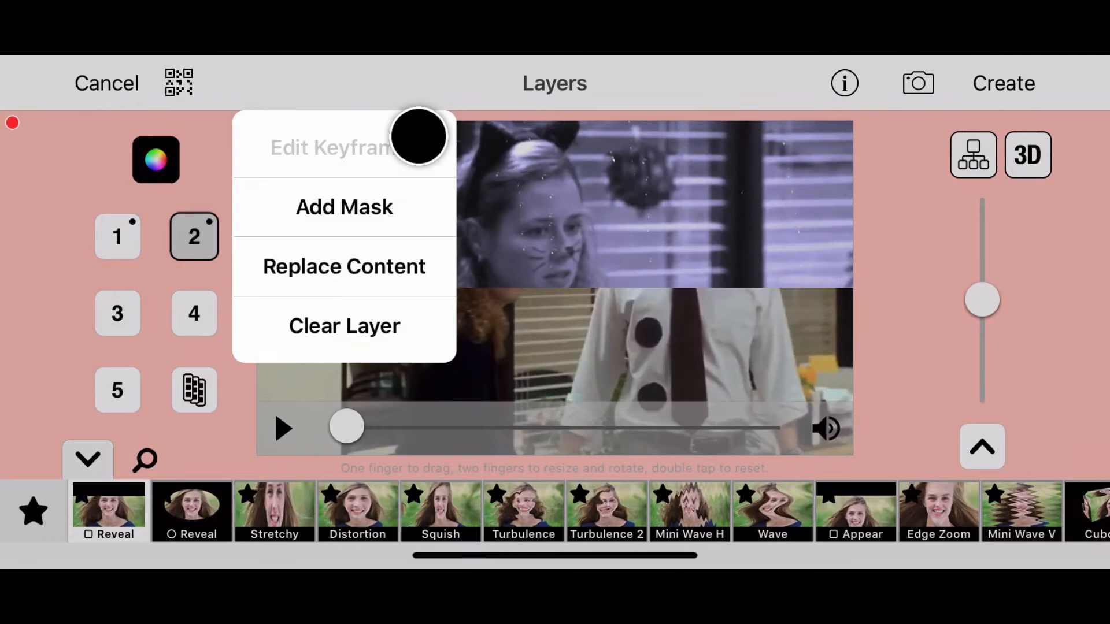
pyautogui.click(330, 147)
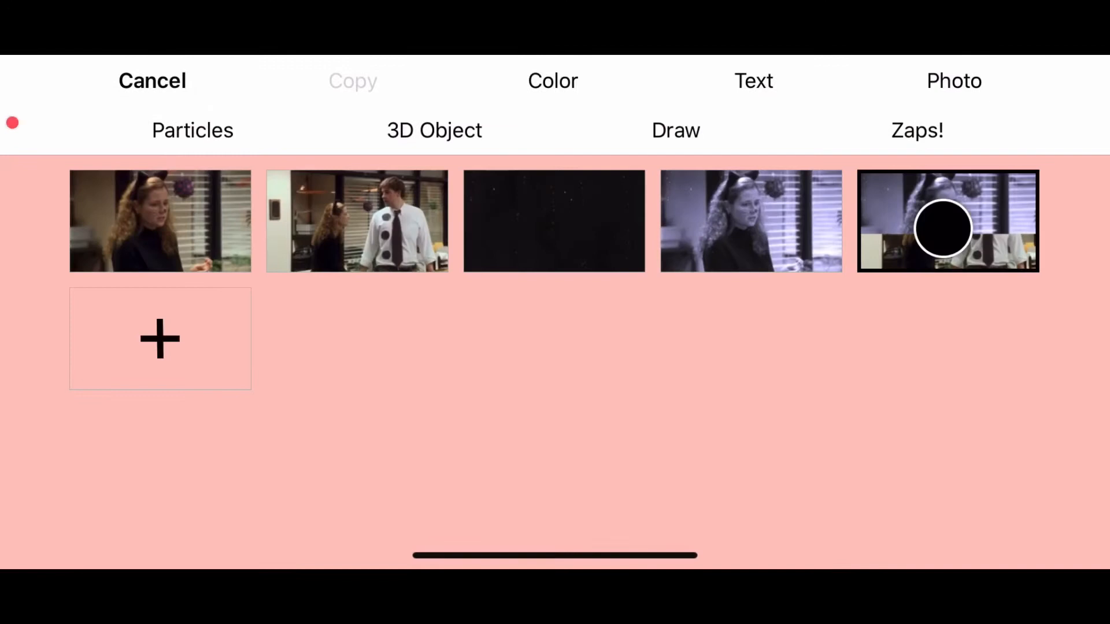
# Keyframe the layer's Size from 100% to about 178% and reach its easing curve
pyautogui.click(947, 221)
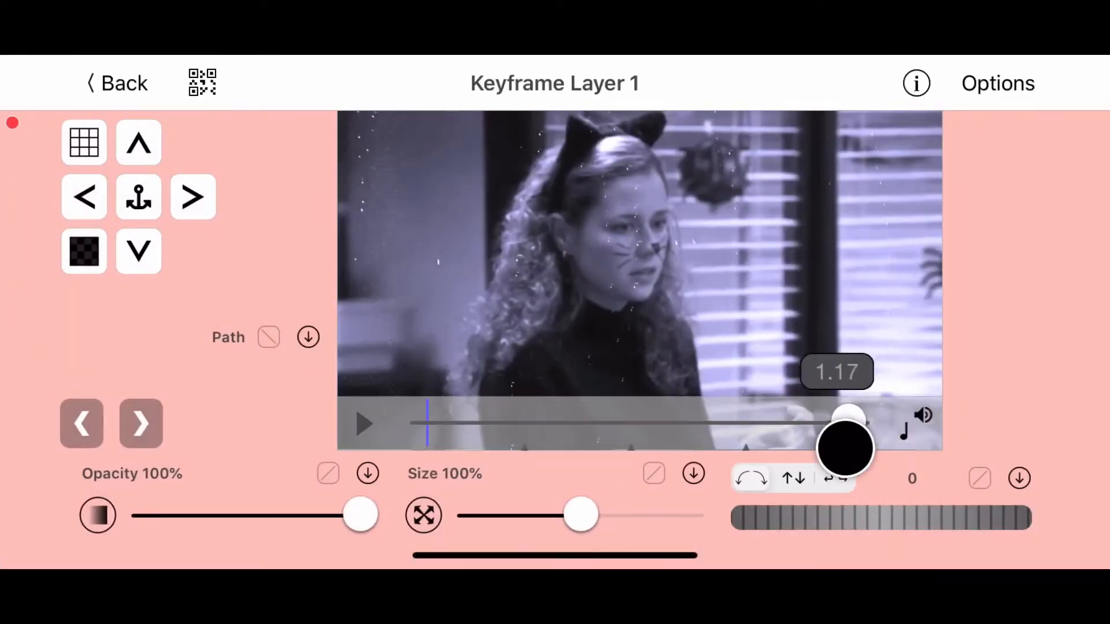
pyautogui.moveTo(580, 514); pyautogui.dragTo(529, 521)
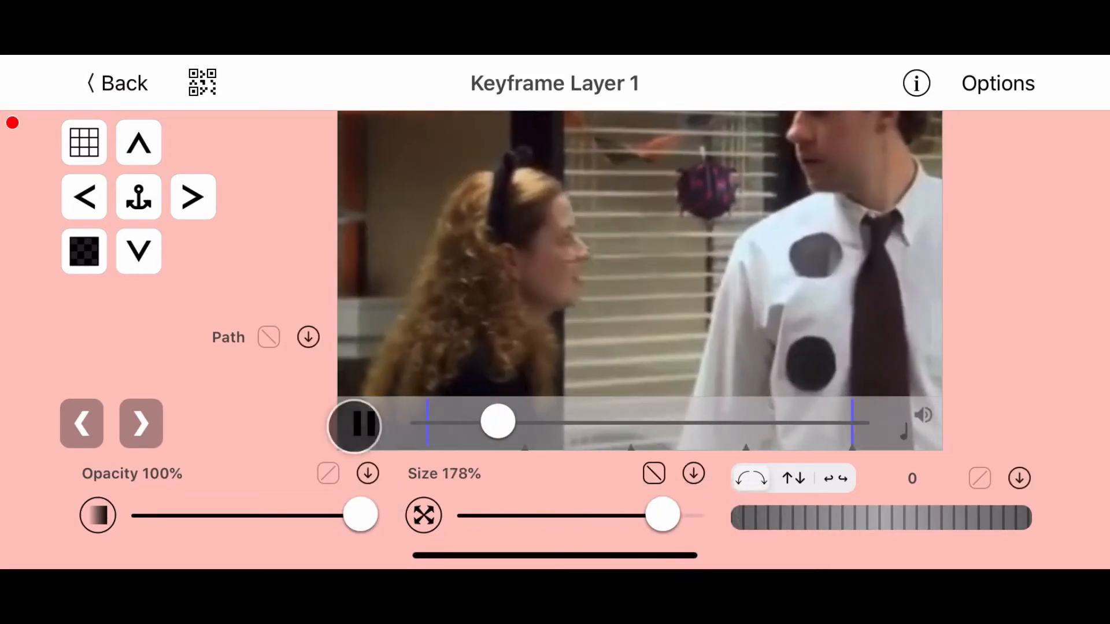
pyautogui.click(653, 474)
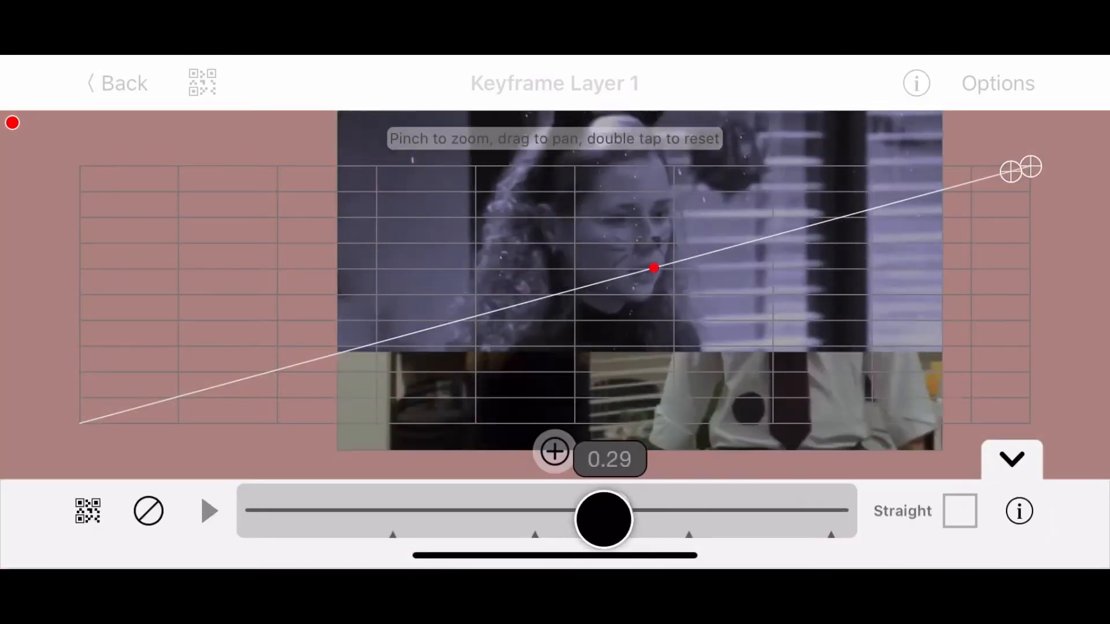
# Bend the zoom curve into an ease-out (fast rise, flat end) and scrub back to 0.00
pyautogui.moveTo(603, 519); pyautogui.dragTo(381, 509)
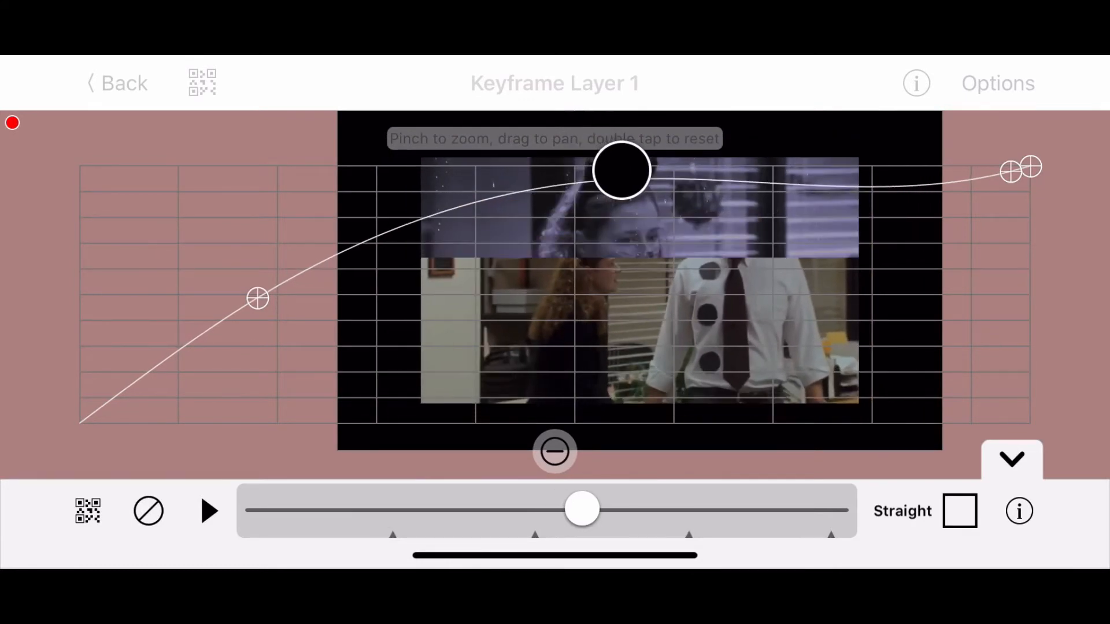
pyautogui.moveTo(581, 509); pyautogui.dragTo(729, 509)
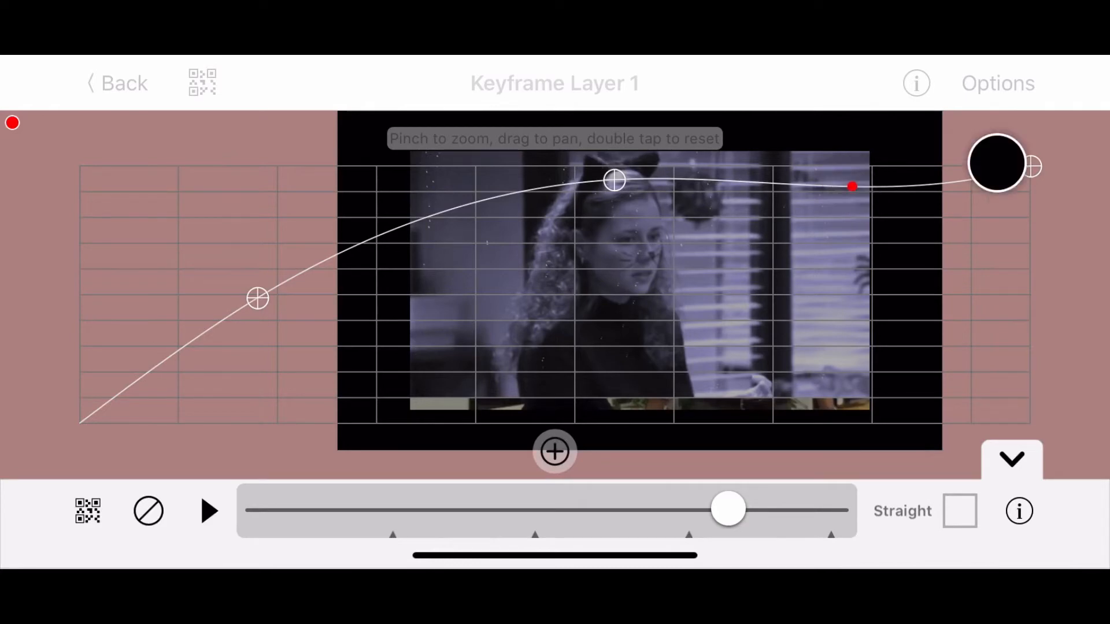
pyautogui.moveTo(729, 510); pyautogui.dragTo(262, 510)
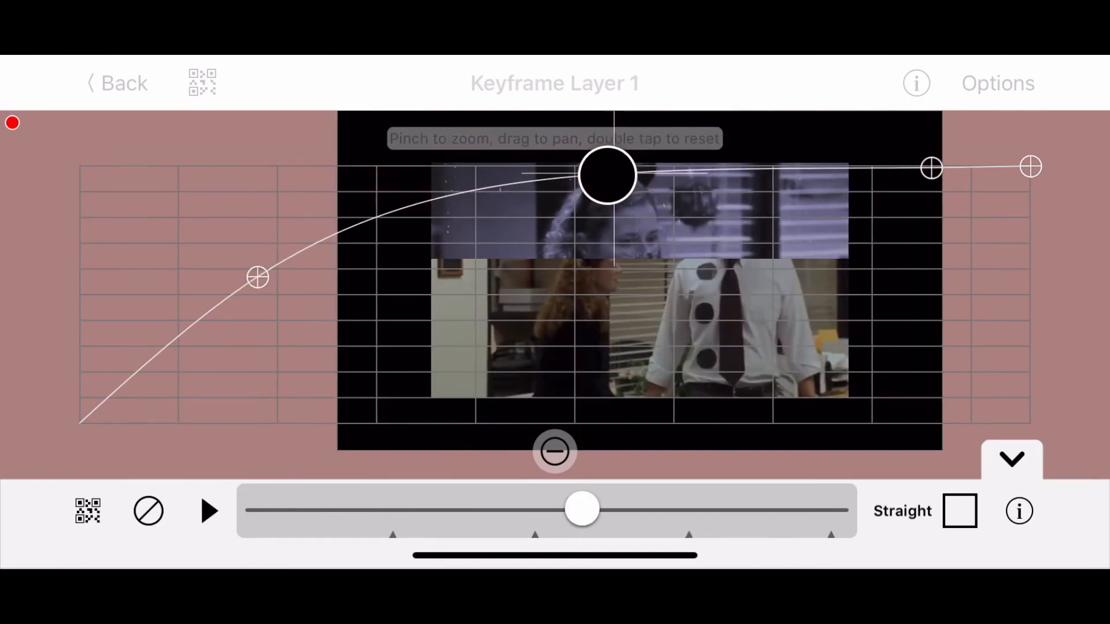
pyautogui.moveTo(580, 509); pyautogui.dragTo(262, 509)
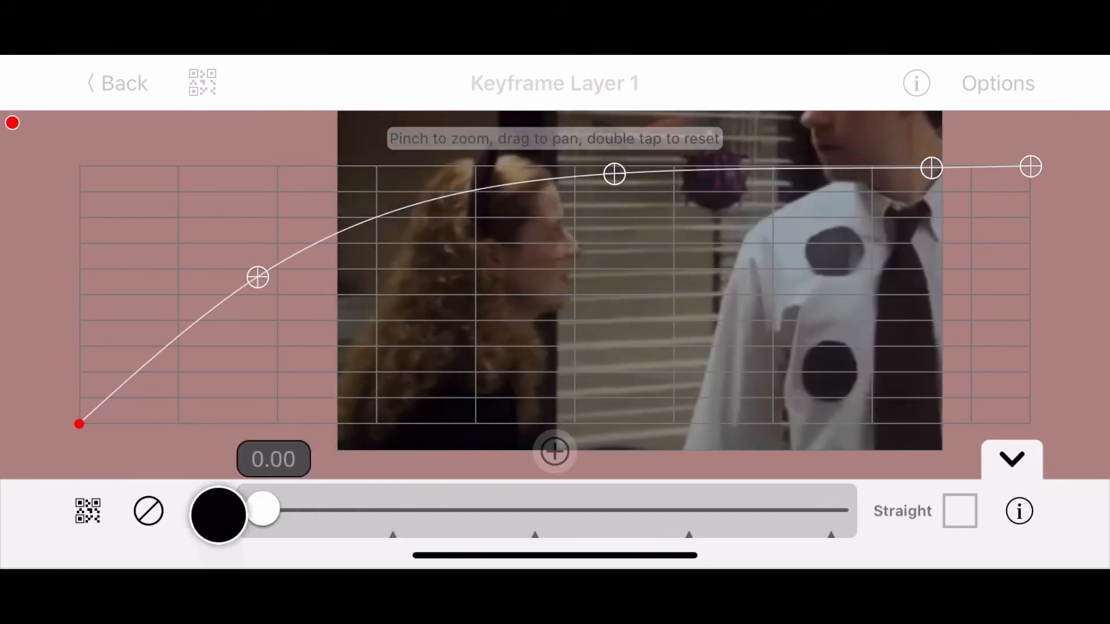